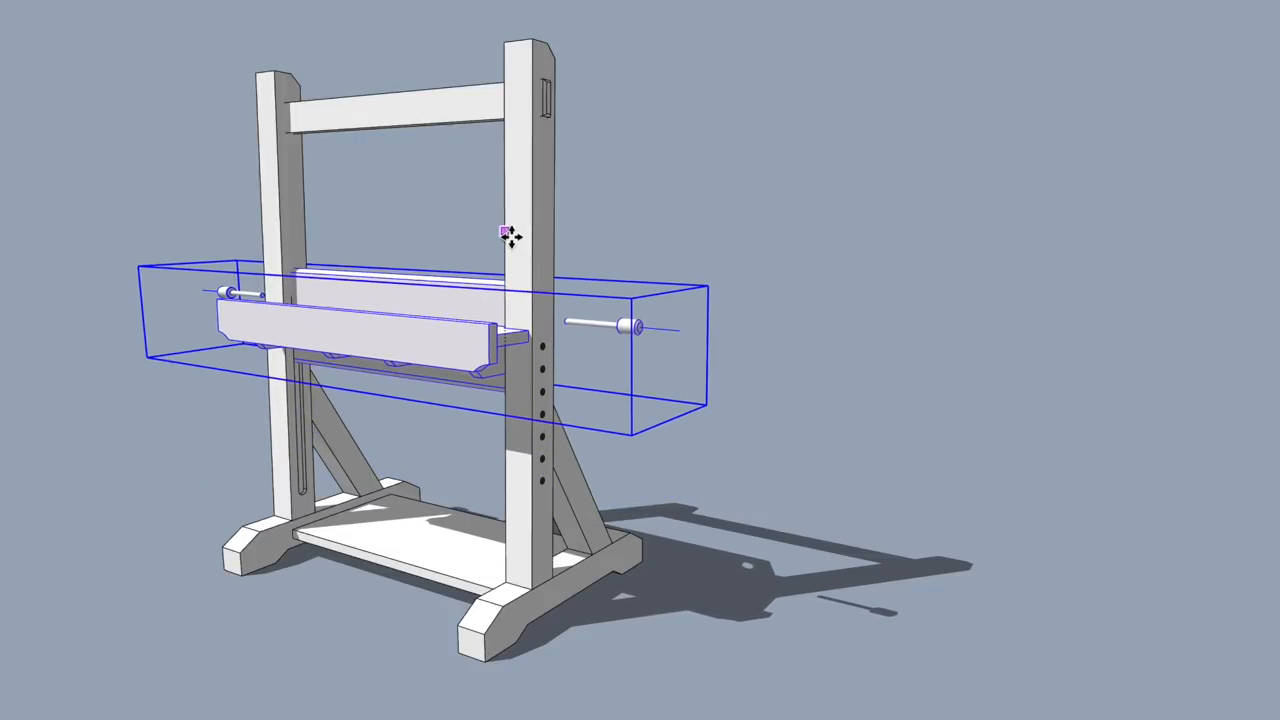
# - Move the selected platform a short distance down along the stand's vertical posts
pyautogui.moveTo(504, 230); pyautogui.dragTo(504, 262)
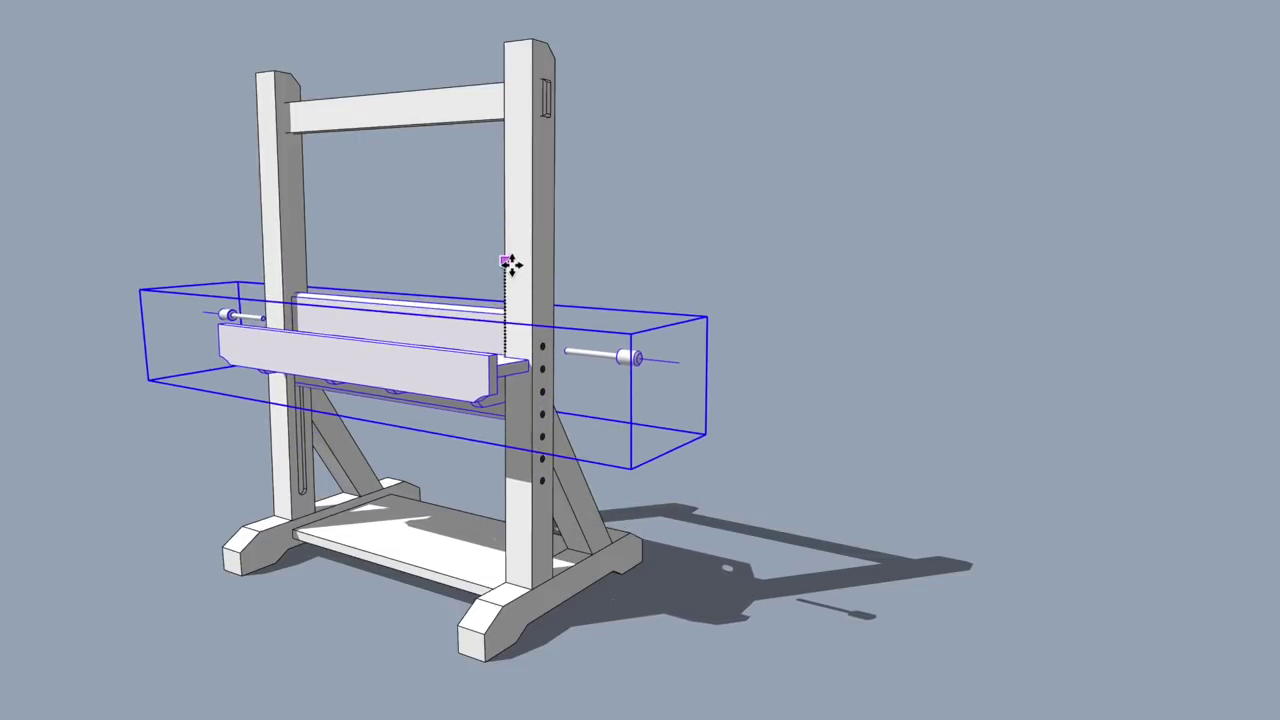